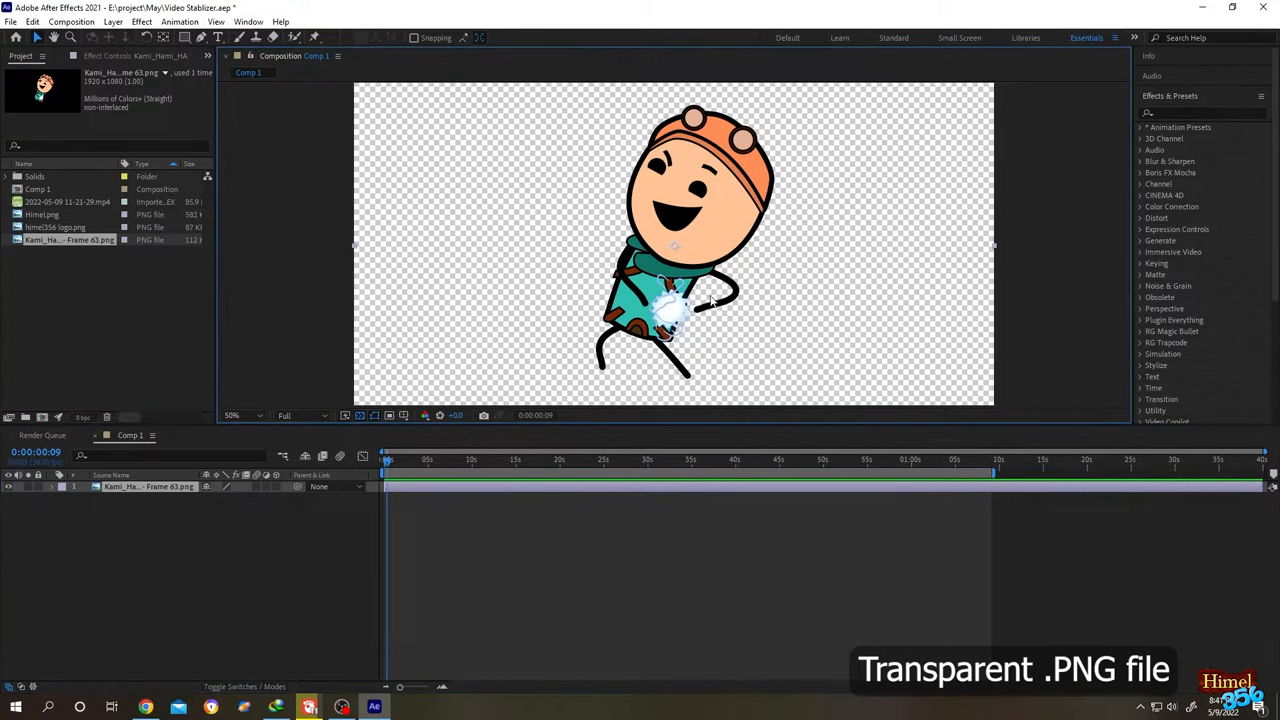
mouse_move(370, 415)
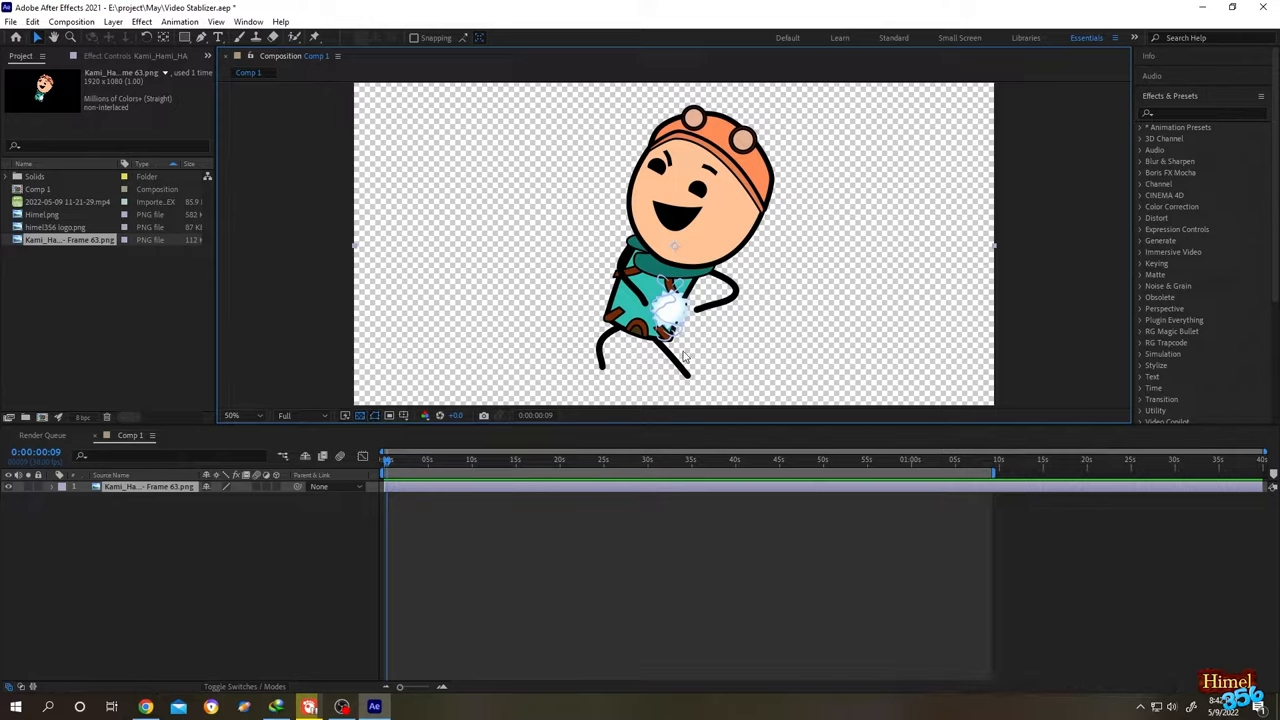
mouse_move(387, 400)
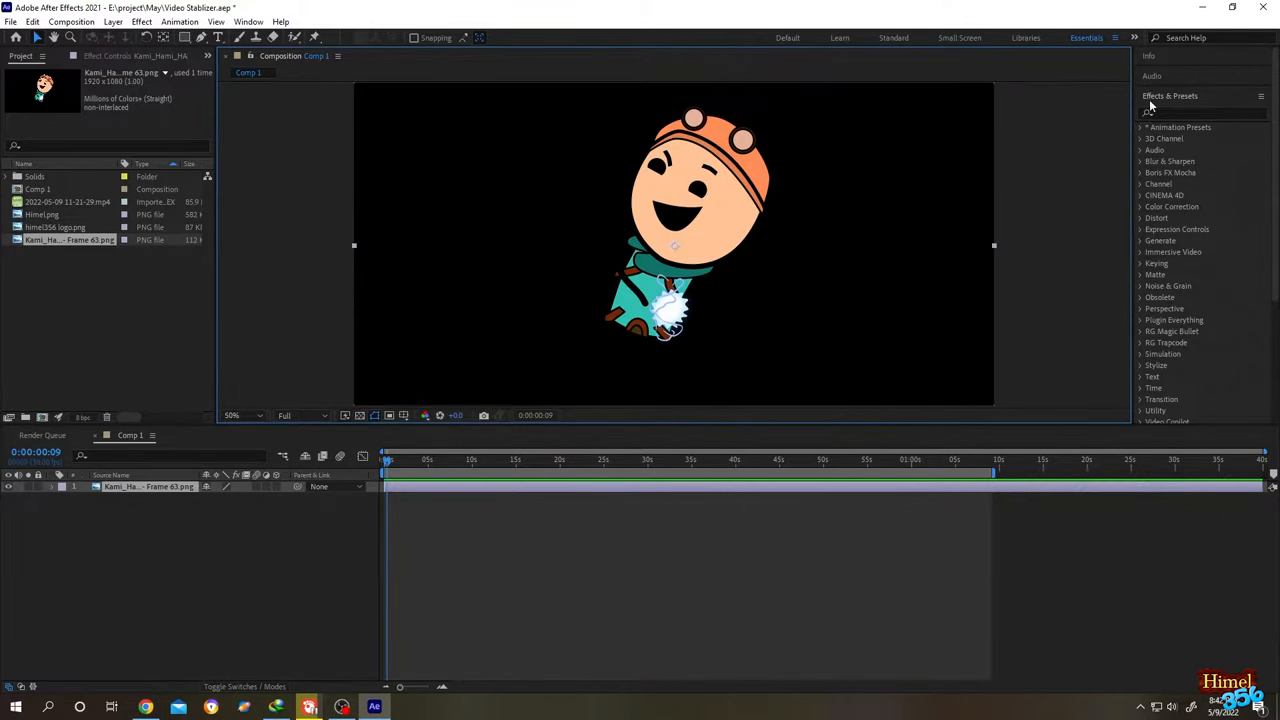
Step: Apply the Fill and Simple Choker effects to the character layer, making a red silhouette
left_click(1200, 112)
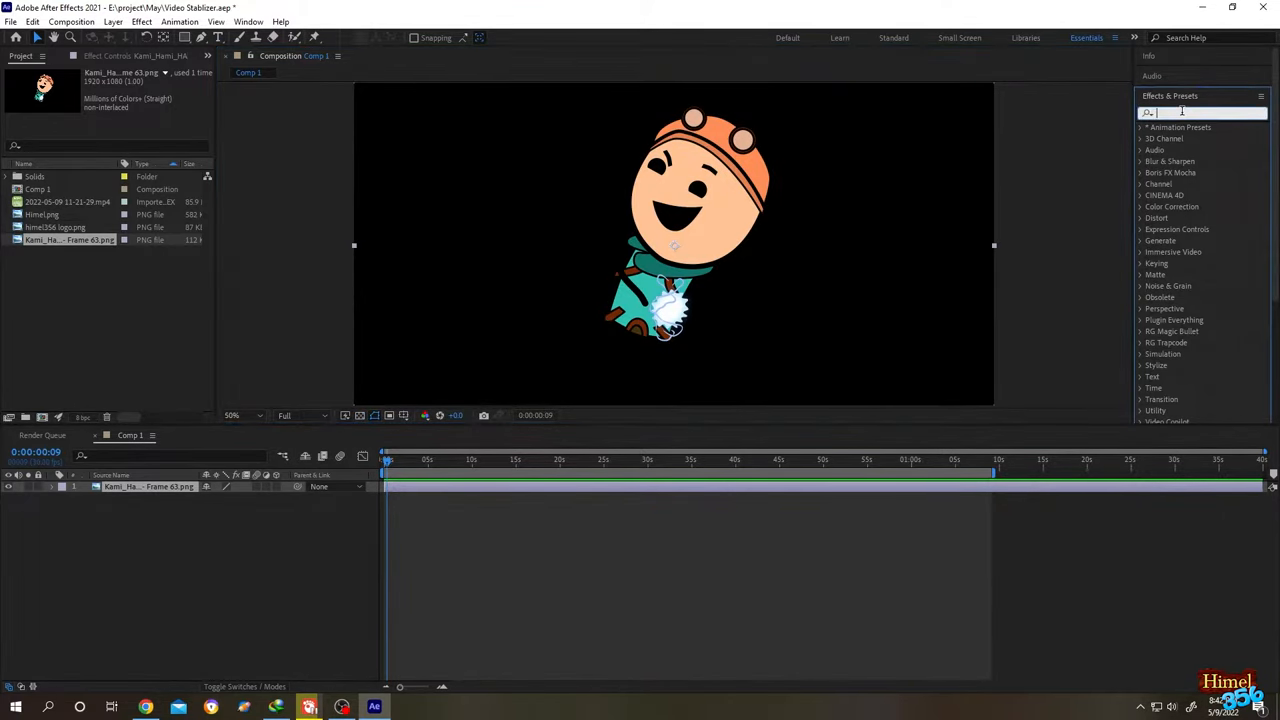
type("fill")
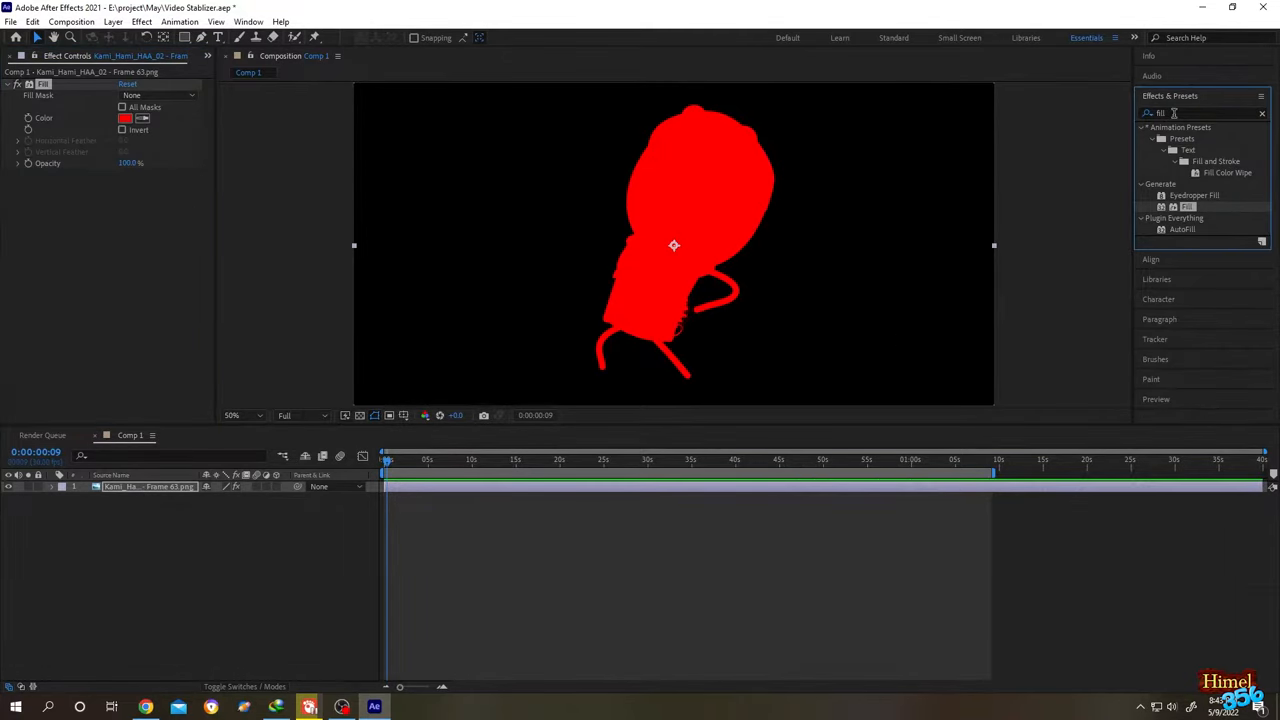
type("simp")
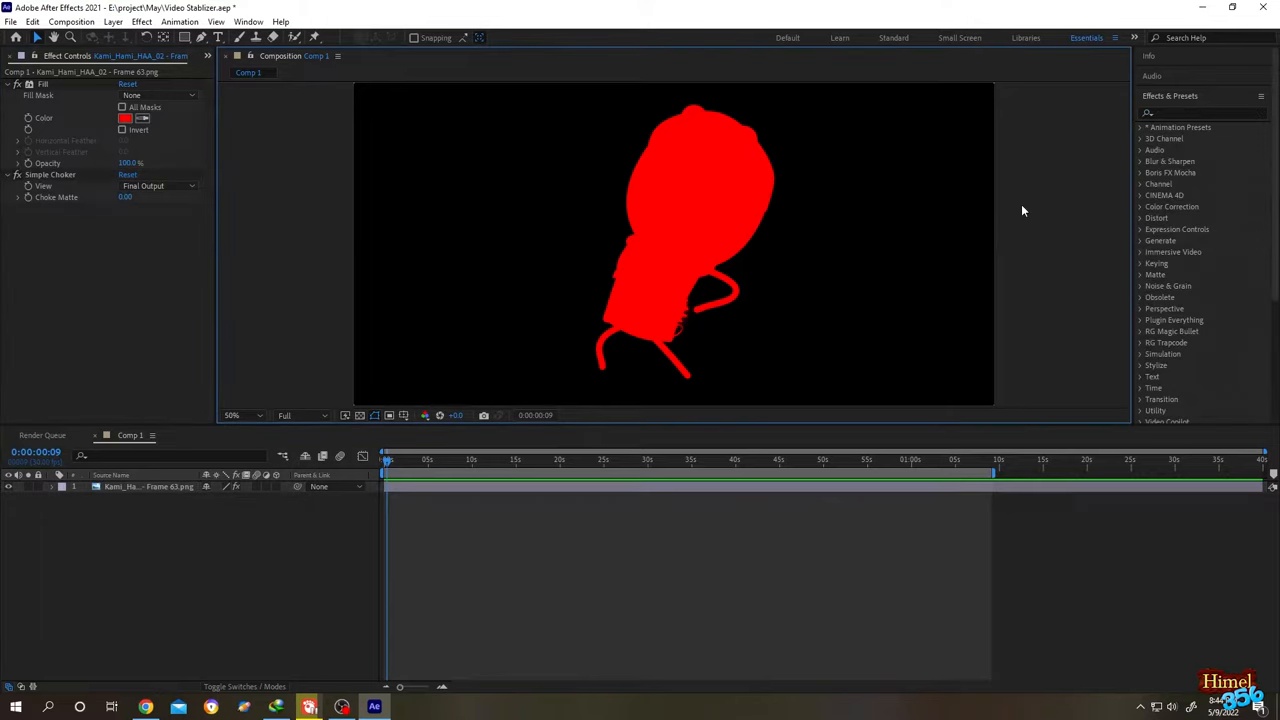
Step: Add CC Composite and set Simple Choker Choke Matte to -21.80 for a red outline
type("c")
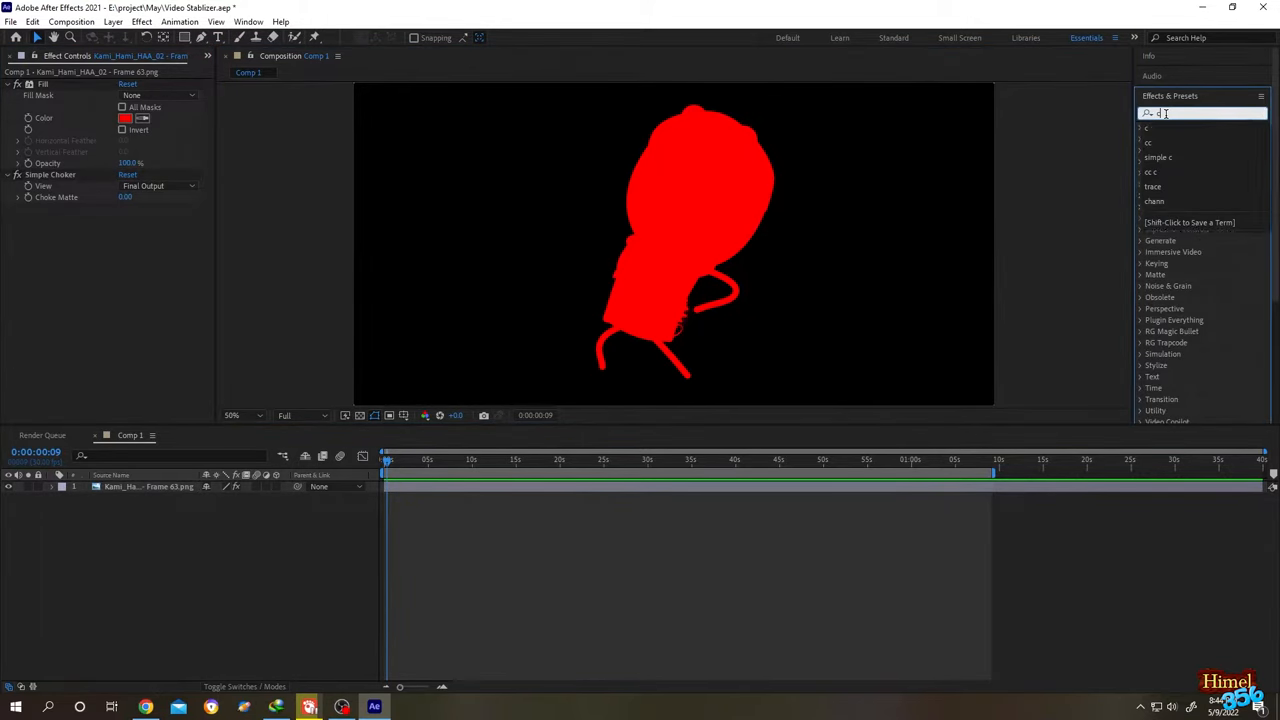
type("cc comp")
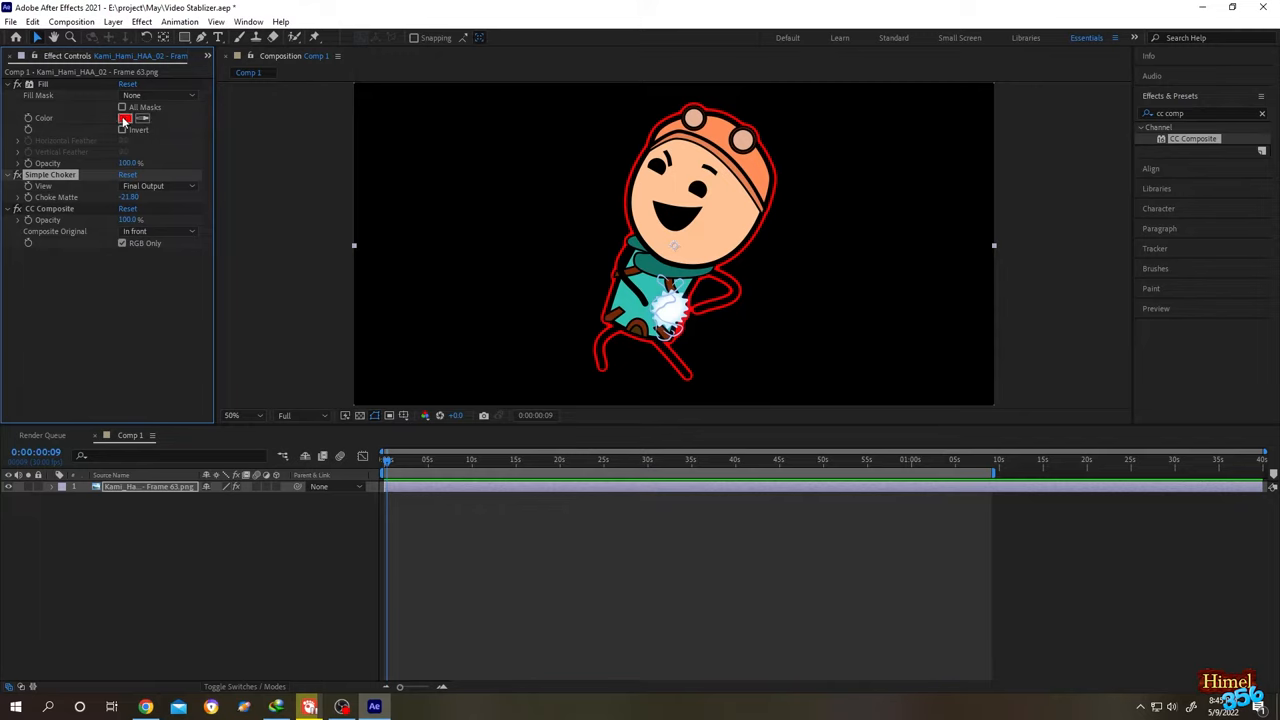
left_click(125, 118)
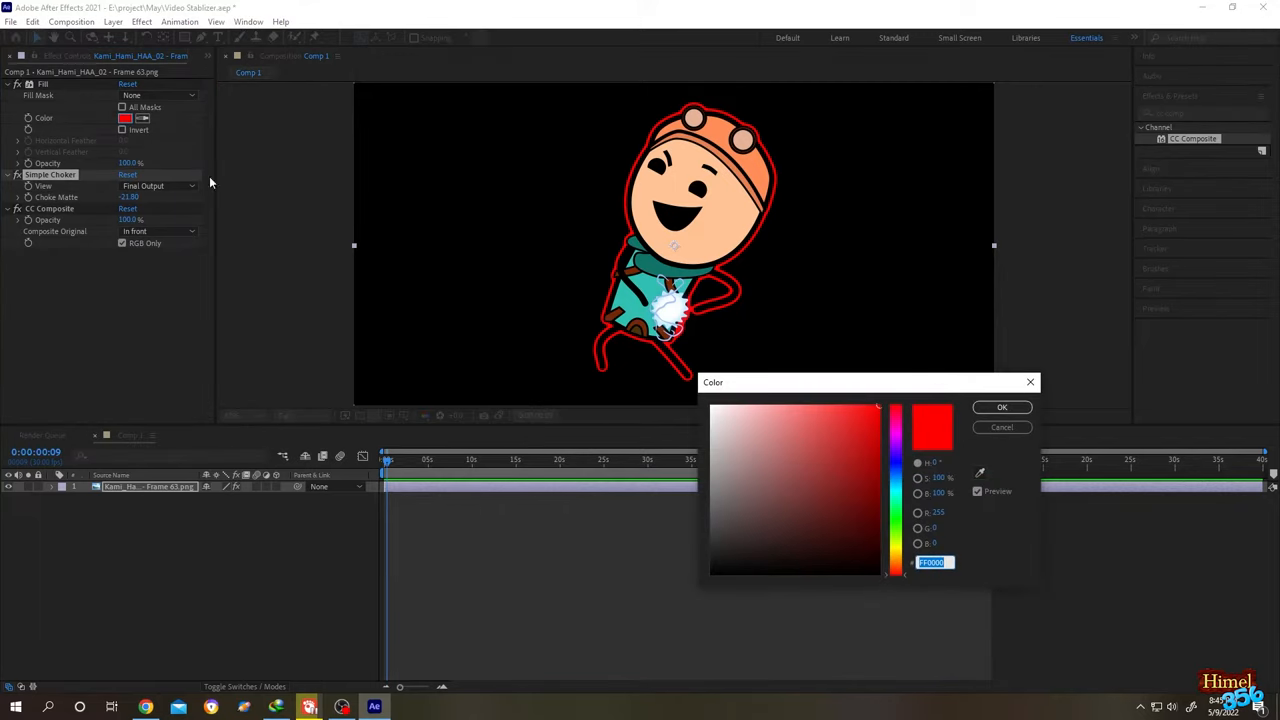
Step: Change the Fill colour from red to white for a white outline border
left_click(849, 461)
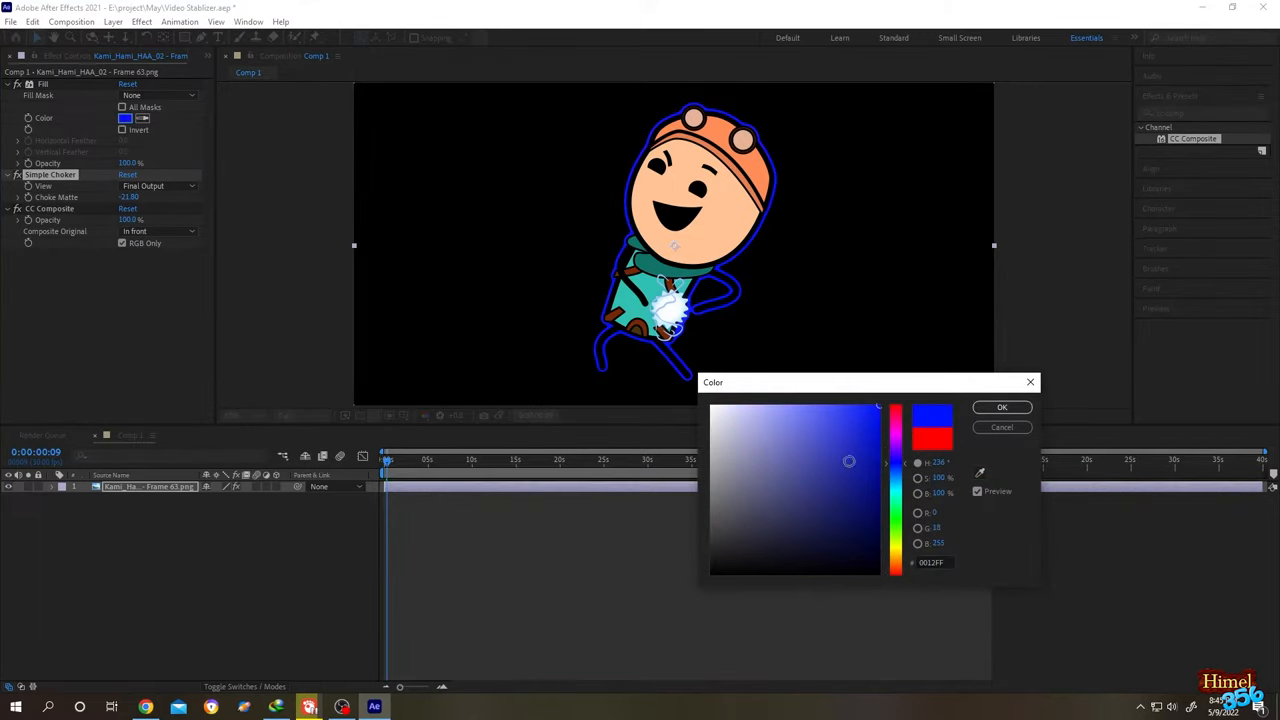
left_click(1001, 407)
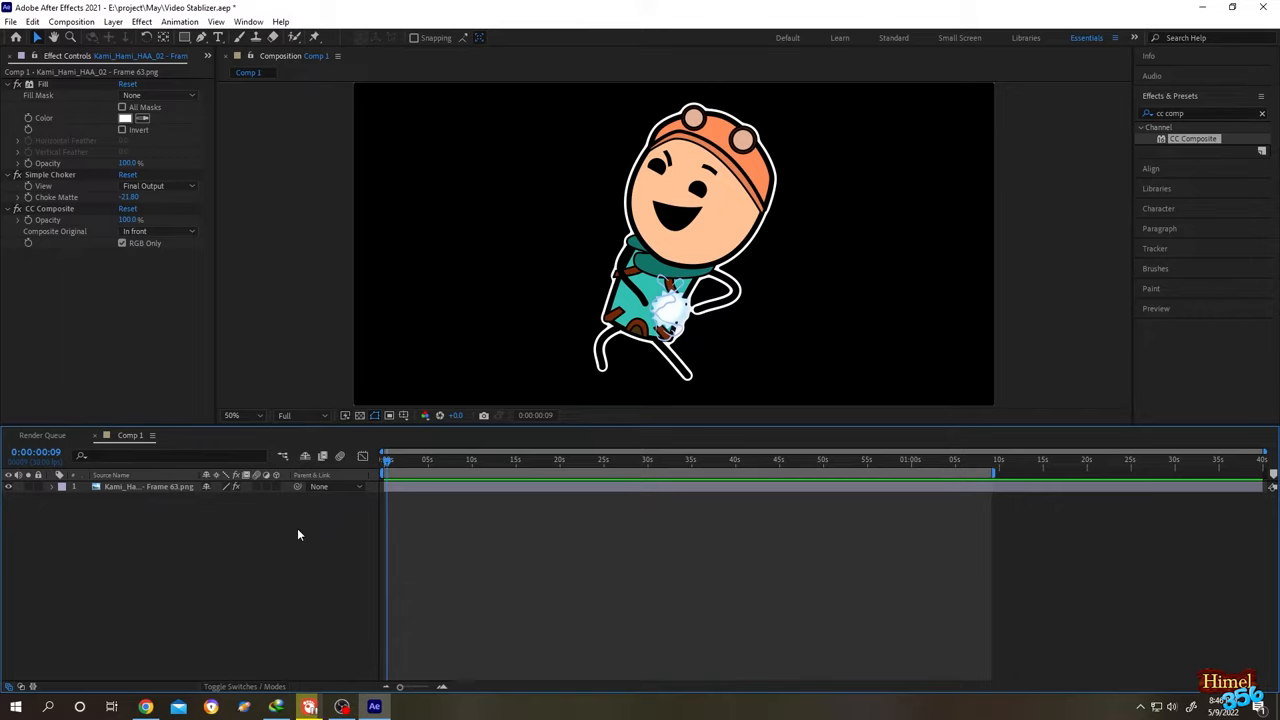
Step: Copy the Fill, Simple Choker and CC Composite effects and return to the Project panel
left_click(145, 486)
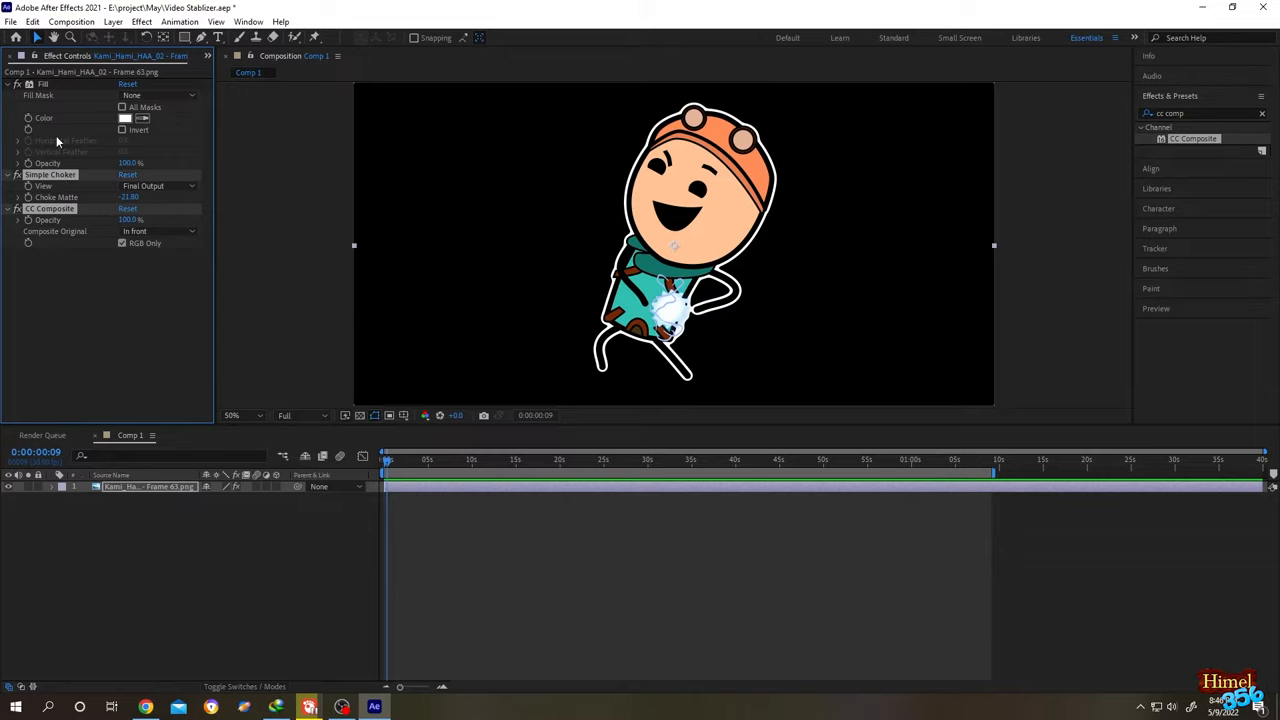
left_click(43, 84)
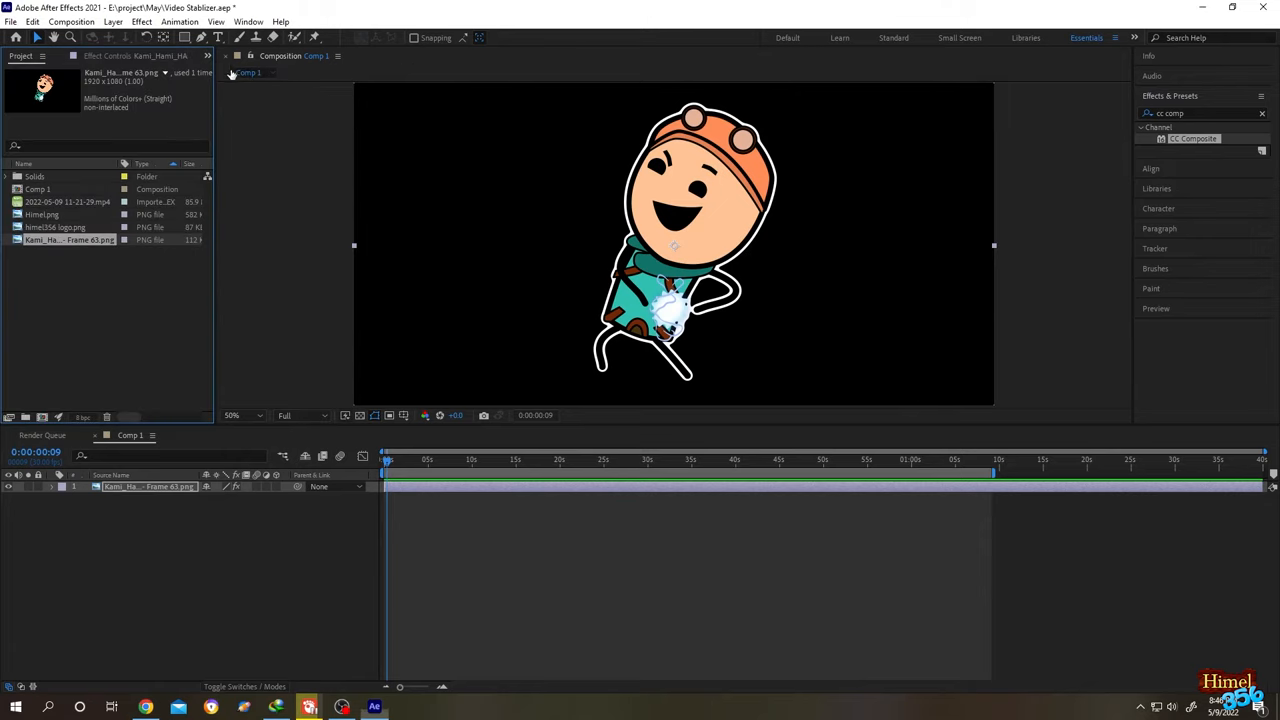
Step: Add Himel.png to Comp 1 as a second layer and select it
left_click(42, 214)
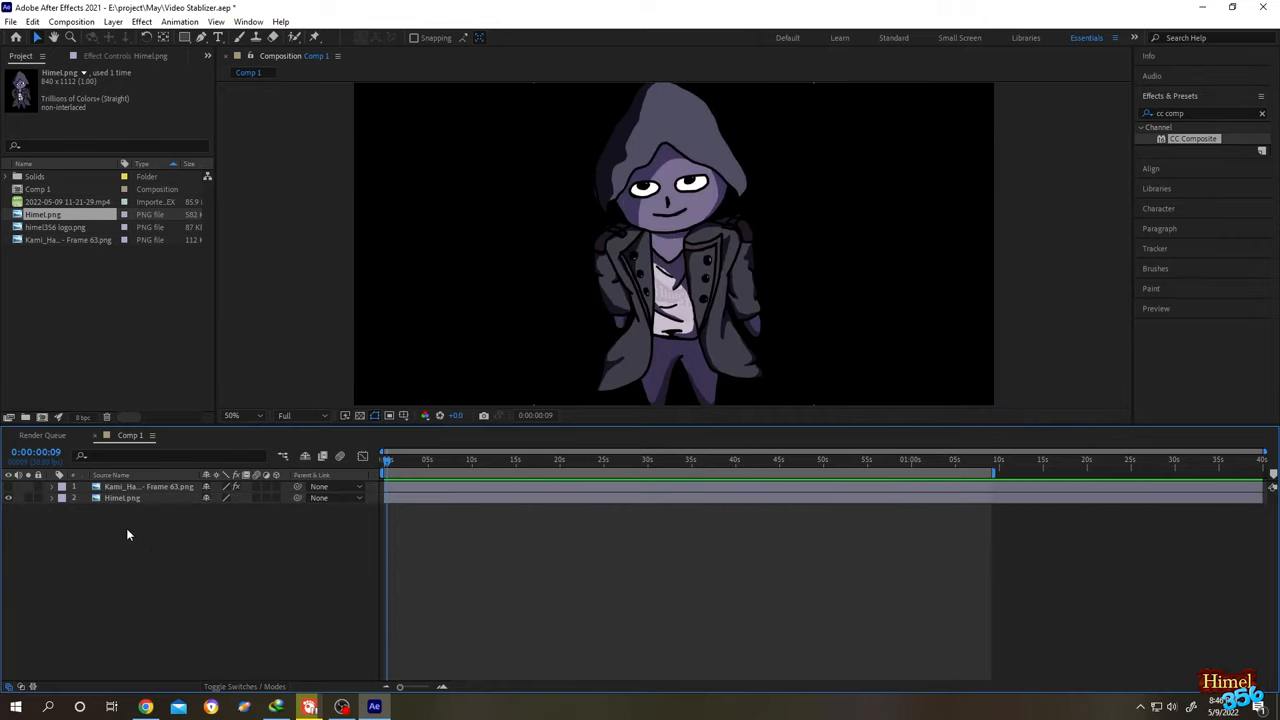
left_click(122, 498)
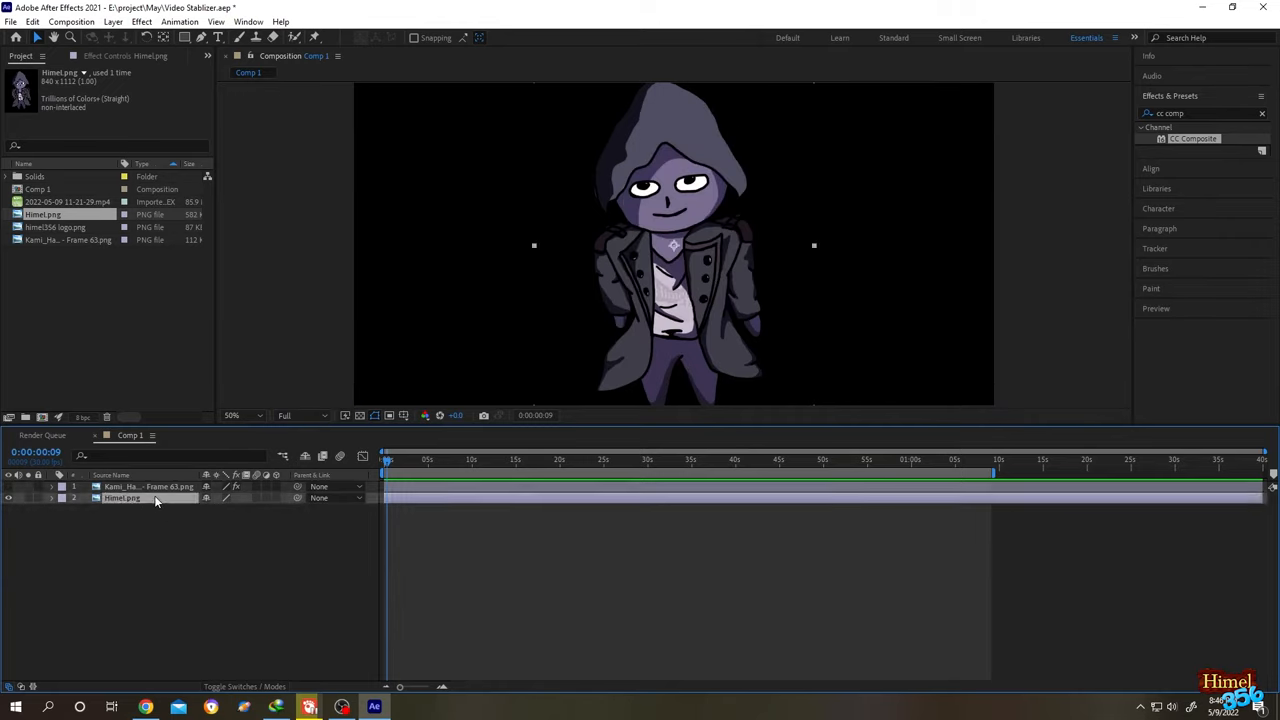